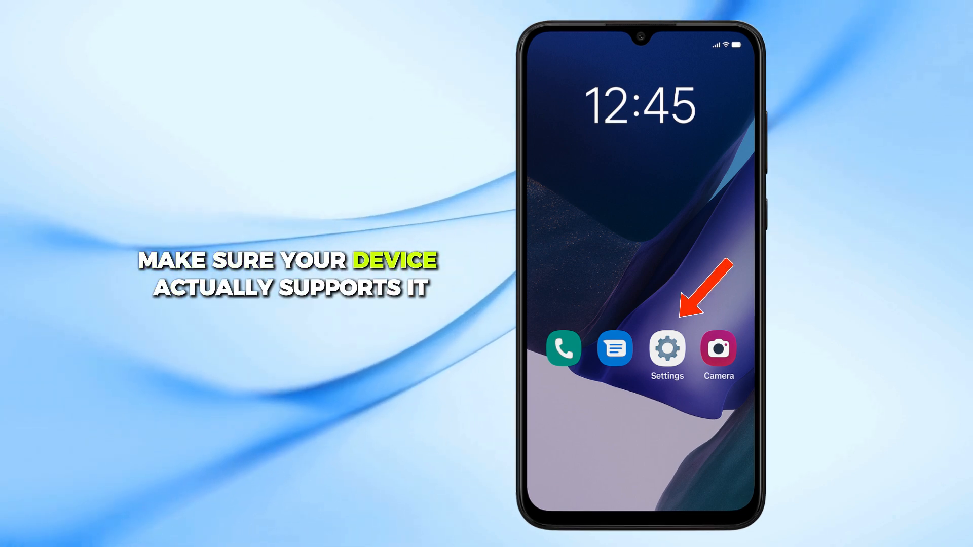
Step: Check for the latest software update via Settings > Software update > Download and install
left_click(667, 348)
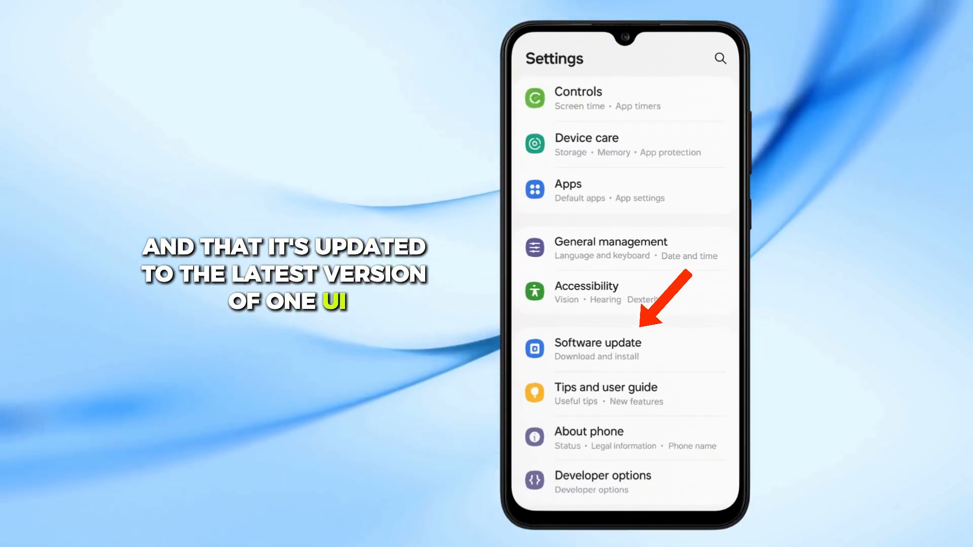
left_click(597, 348)
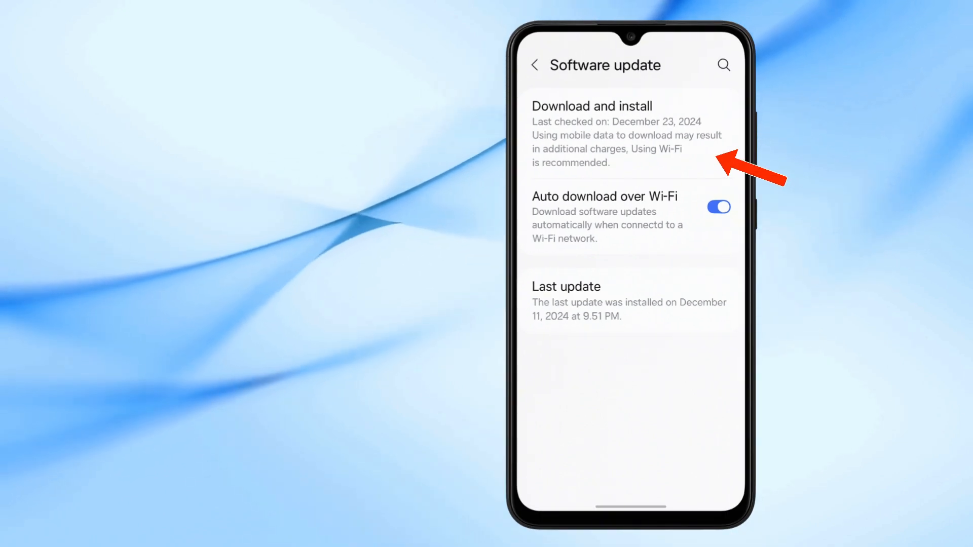
left_click(534, 65)
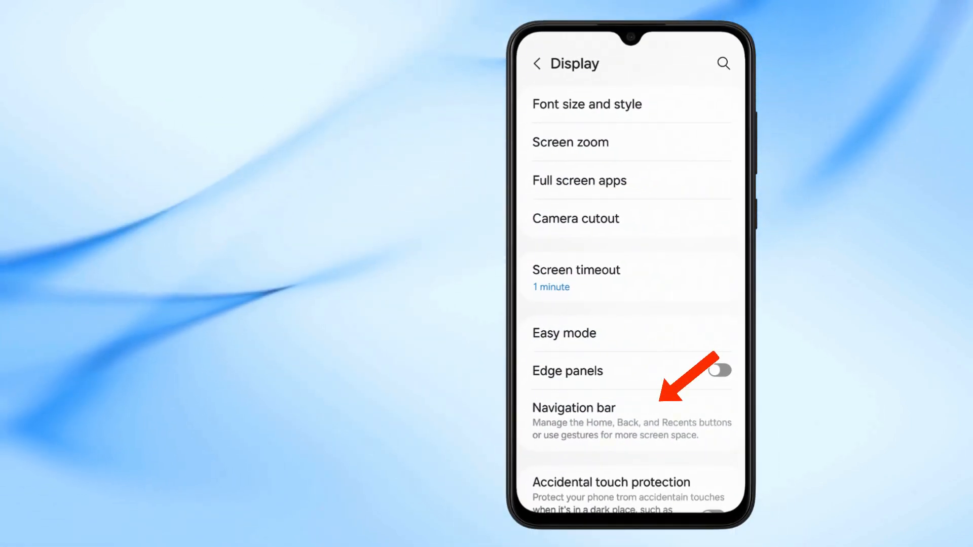
Step: Go into Navigation bar settings from the Display page
left_click(574, 408)
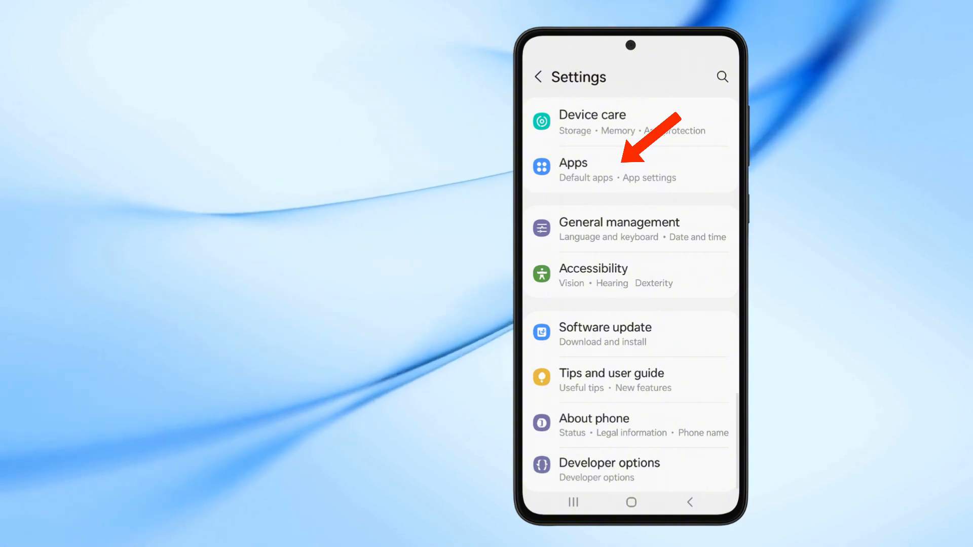
Step: Reach the Digital assistant app page through Apps > Choose default apps, with Google as assistant
left_click(584, 169)
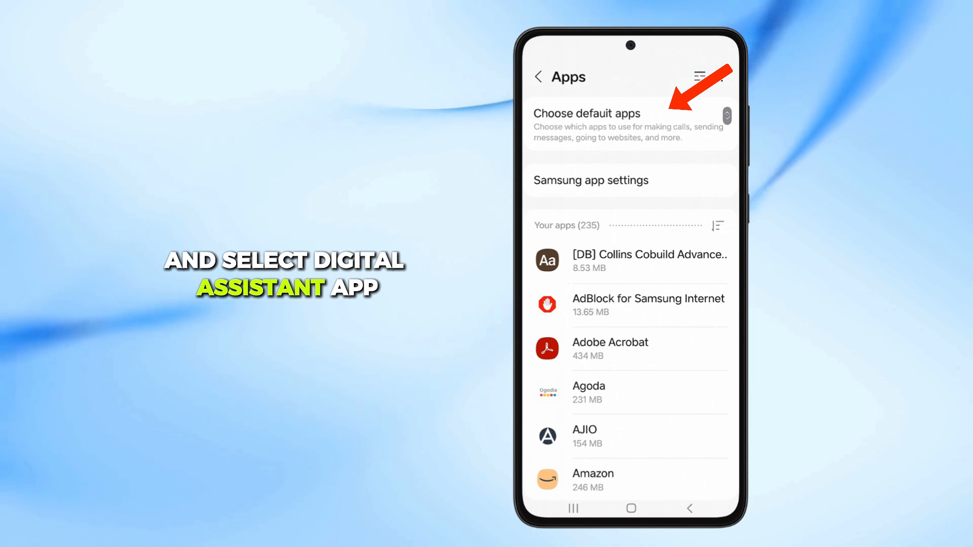
left_click(587, 114)
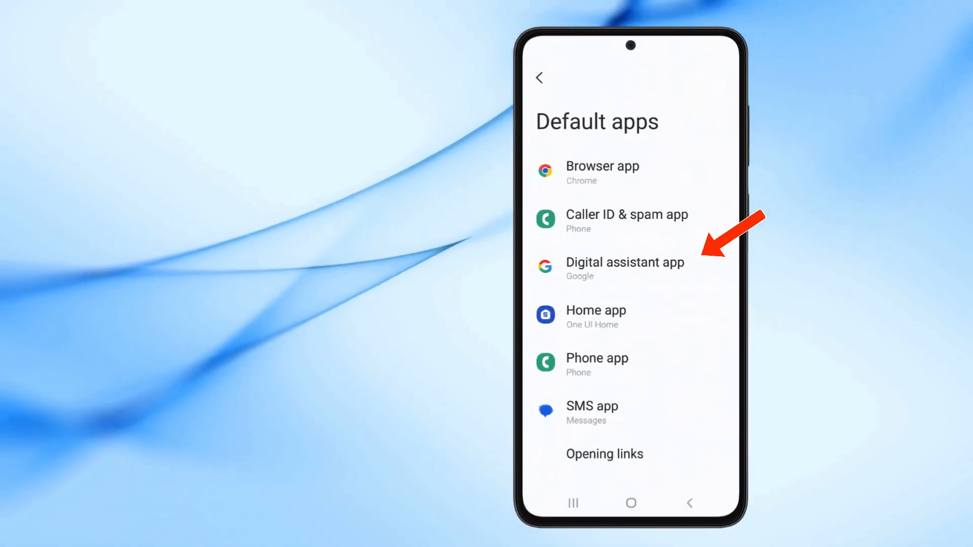
left_click(625, 267)
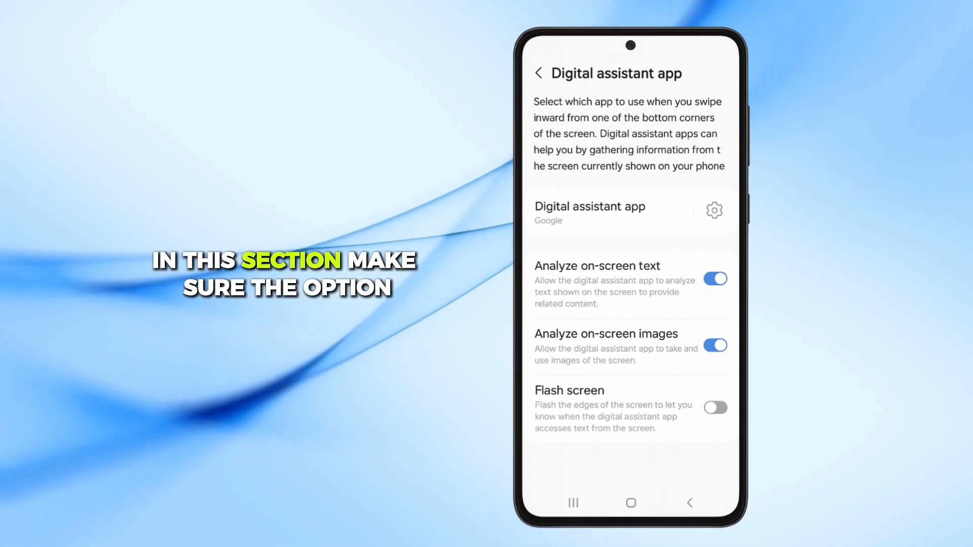